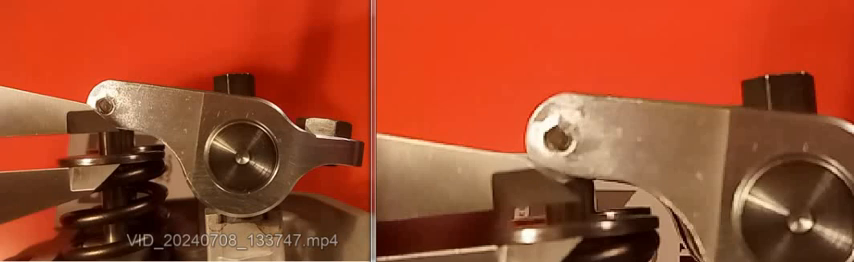
mouse_move(240, 228)
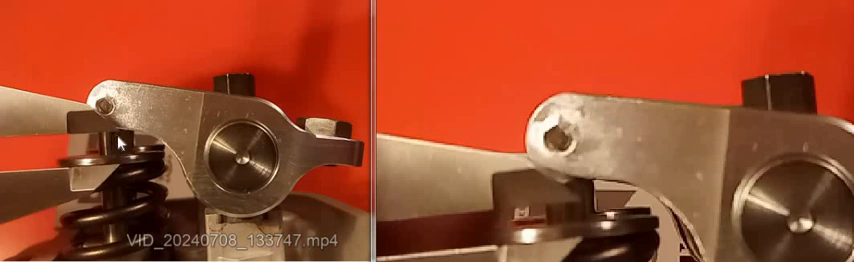
mouse_move(122, 222)
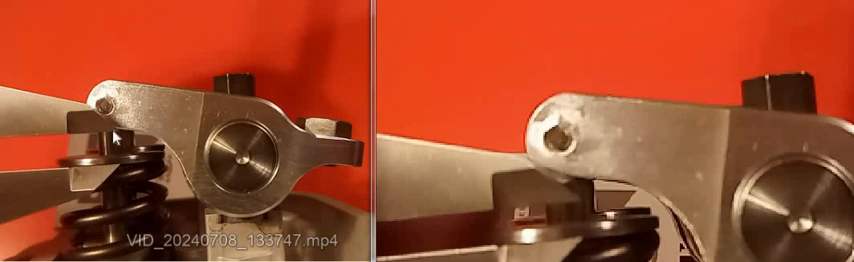
mouse_move(243, 176)
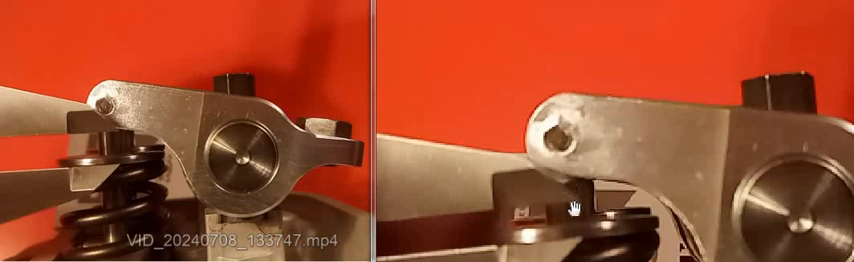
mouse_move(589, 213)
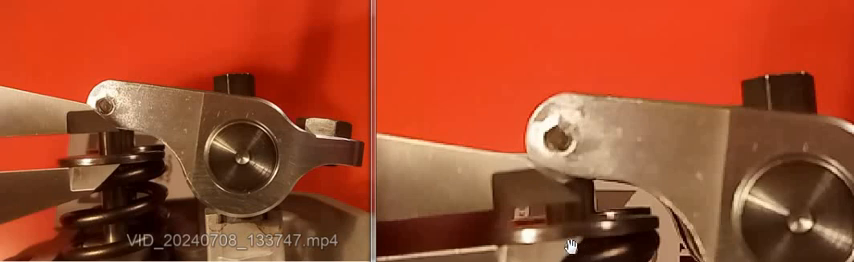
mouse_move(706, 243)
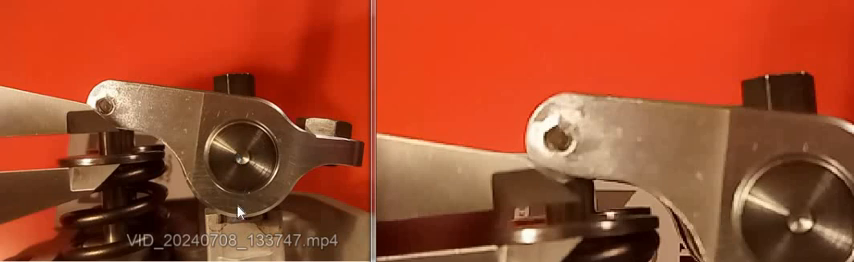
mouse_move(247, 90)
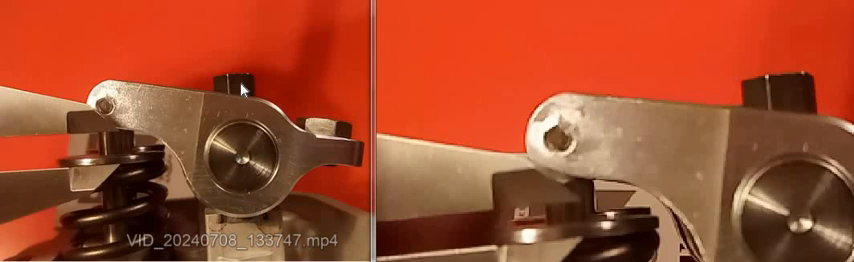